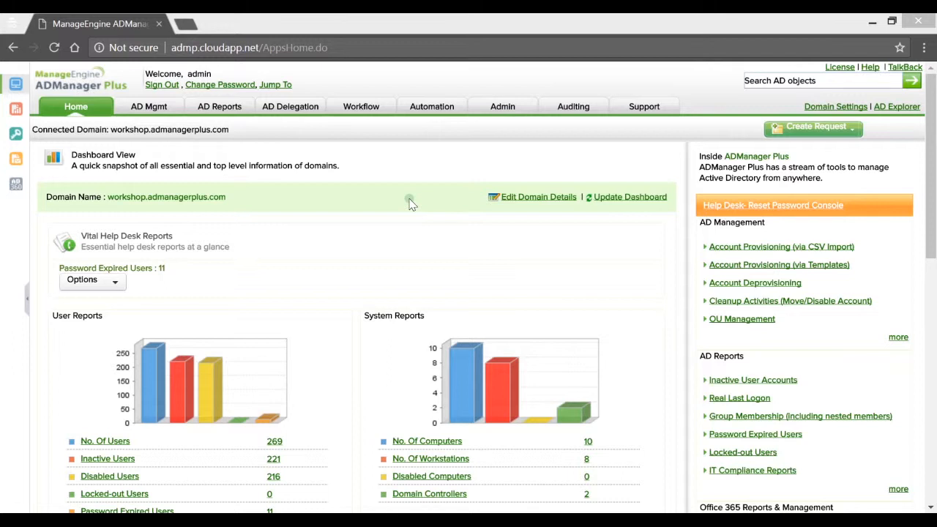
pyautogui.moveTo(168, 121)
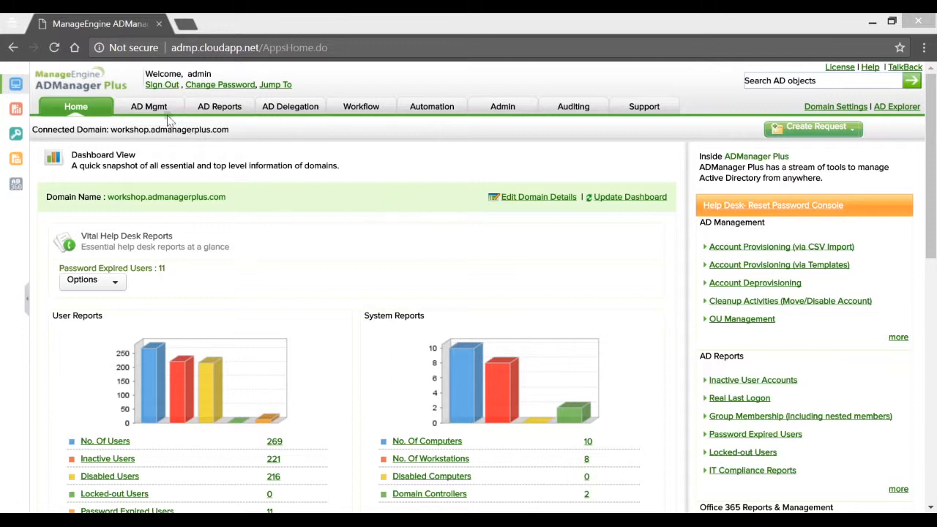
# Switch to the AD Mgmt tab to list user creation and modification tasks.
pyautogui.click(148, 106)
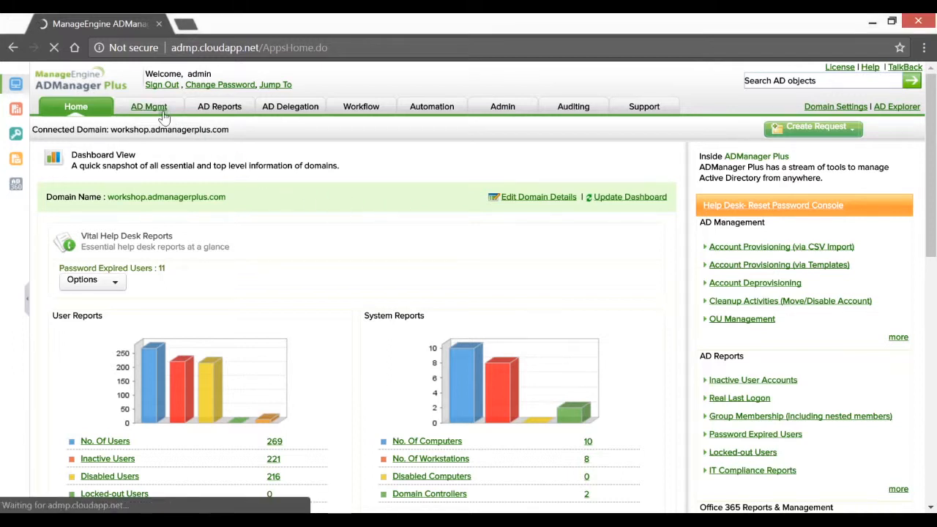
pyautogui.click(148, 106)
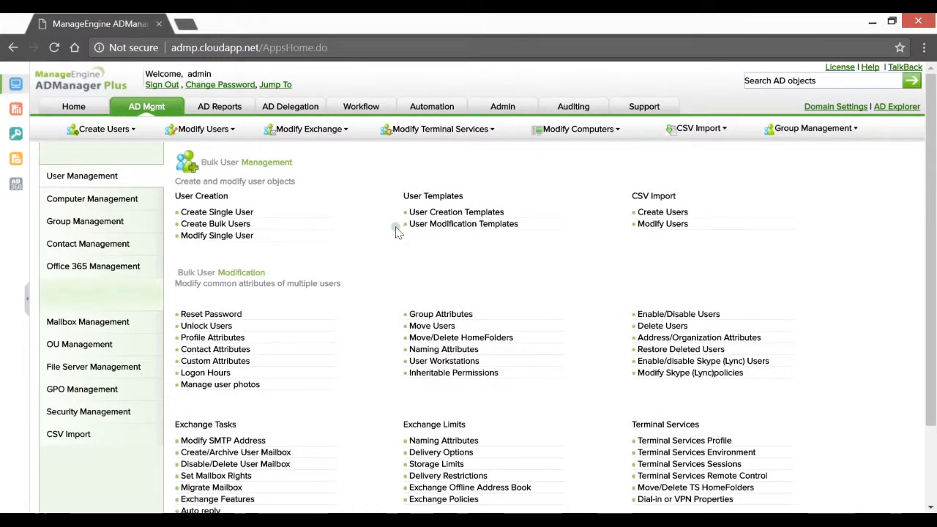
pyautogui.moveTo(296, 181)
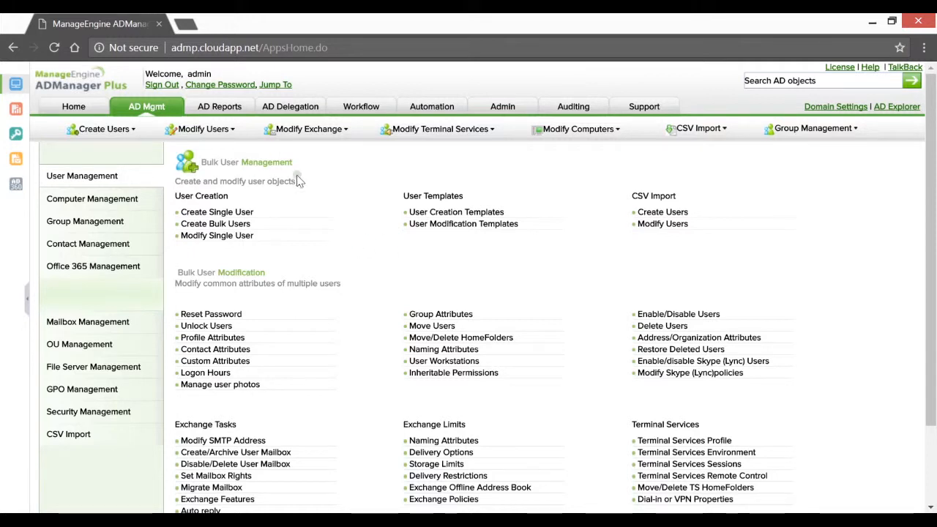
pyautogui.moveTo(373, 232)
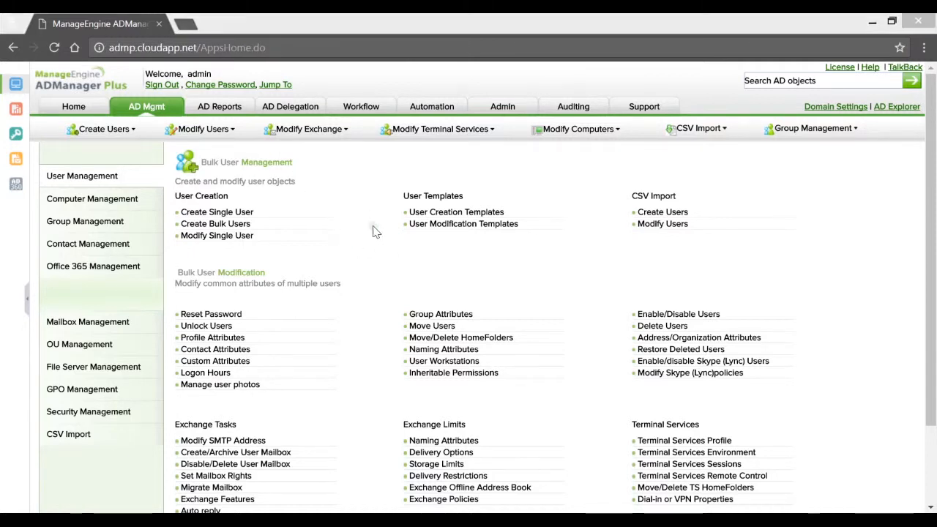
# Open the User Creation Templates list showing the nine existing templates.
pyautogui.click(456, 212)
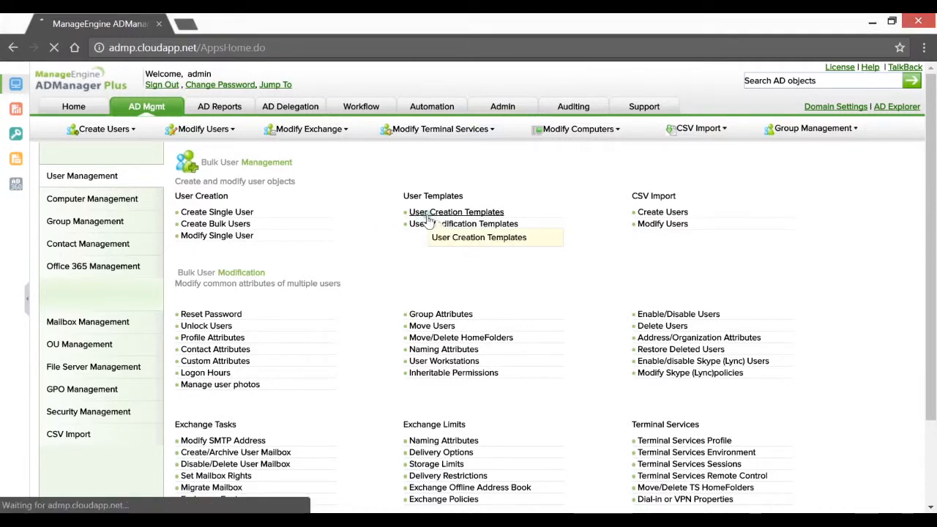
pyautogui.click(456, 213)
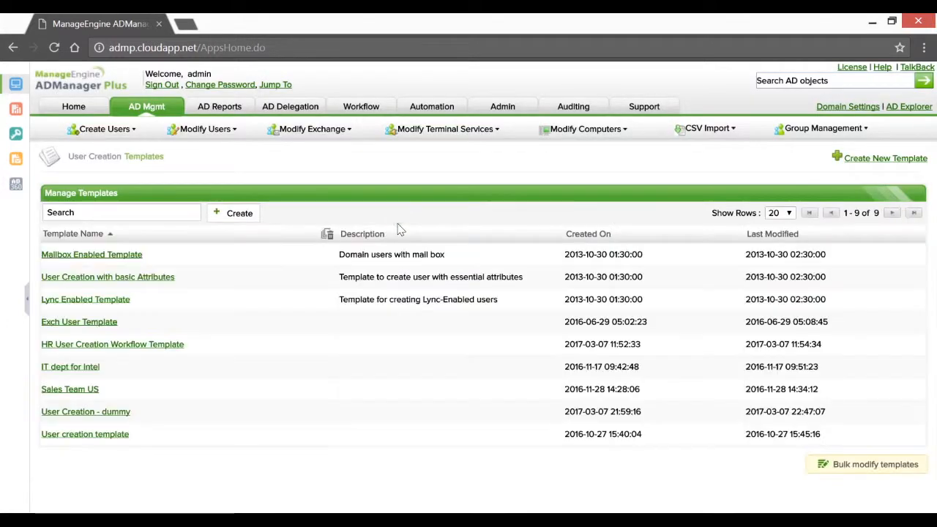
pyautogui.moveTo(86, 299)
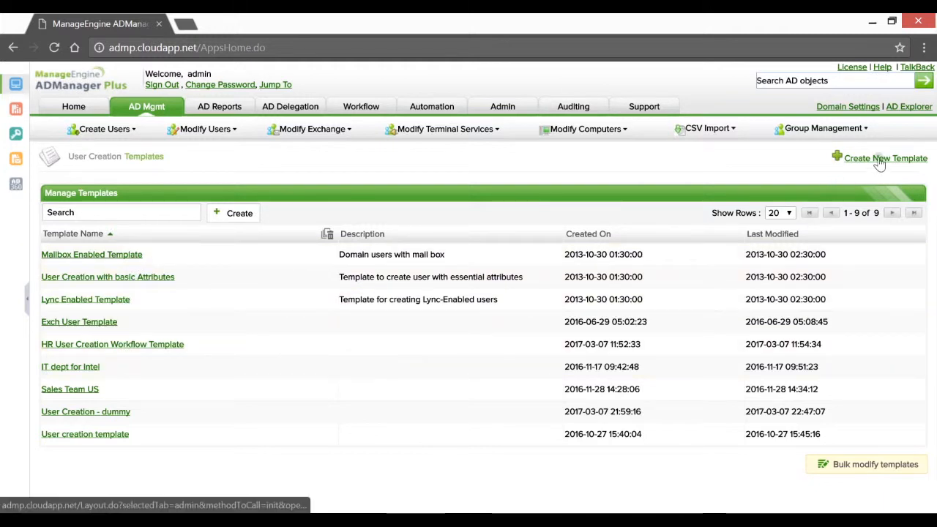
# Create a new template named 'User Creation Template - Help Desk Technicians'.
pyautogui.click(885, 159)
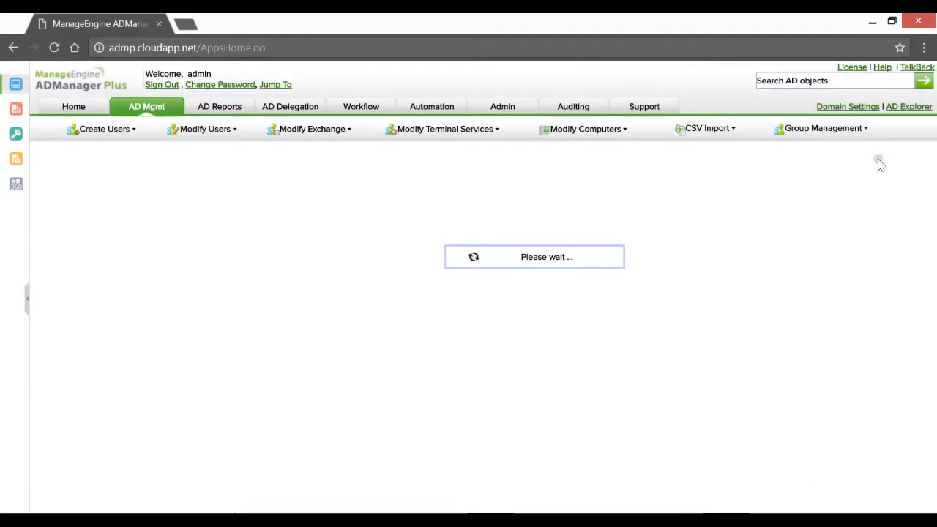
pyautogui.moveTo(877, 165)
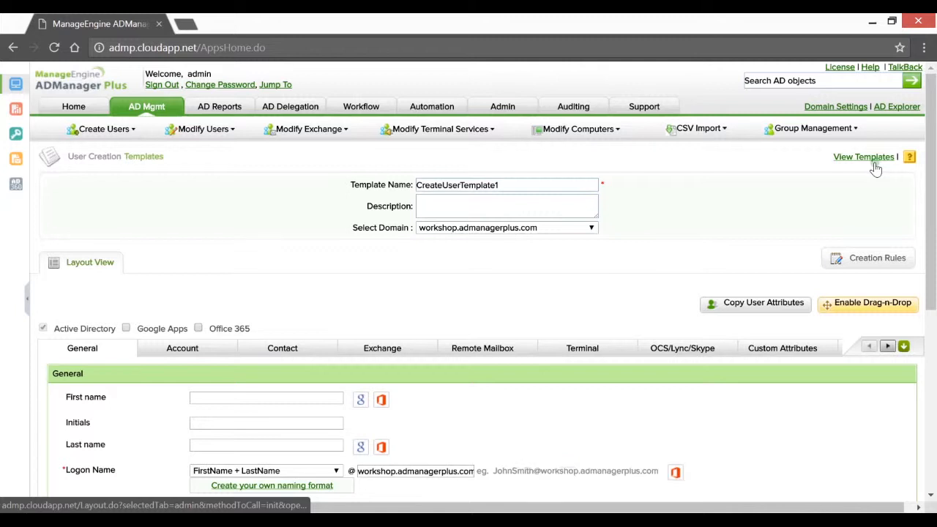
pyautogui.moveTo(644, 273)
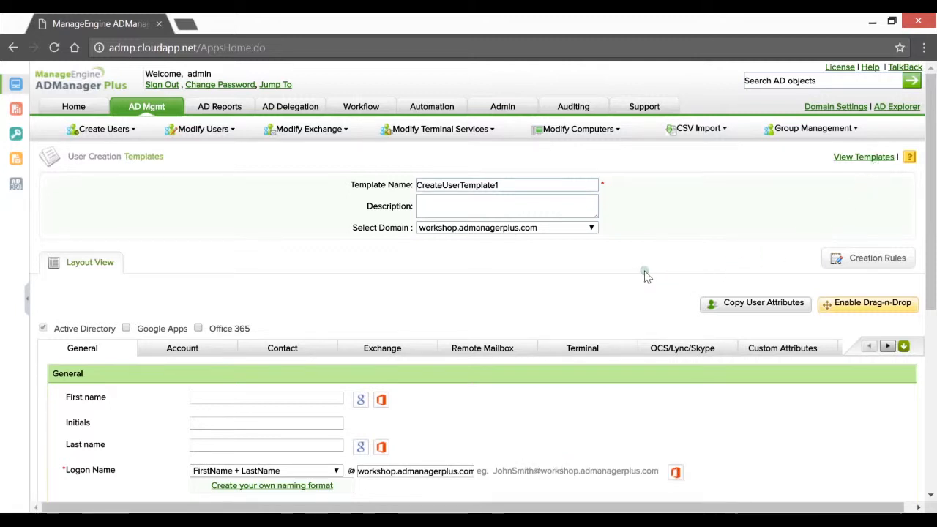
pyautogui.moveTo(626, 280)
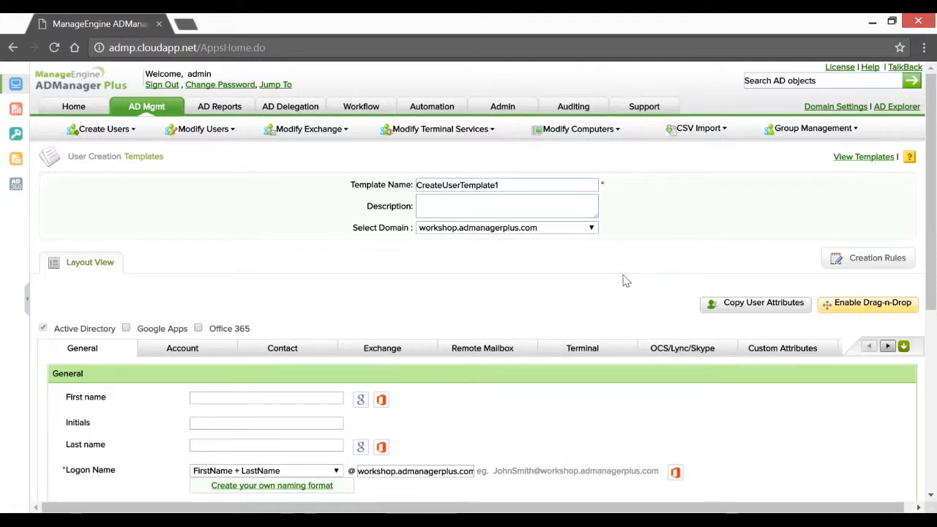
pyautogui.click(506, 184)
pyautogui.write('User Creation Template - Help Desk Technicians')
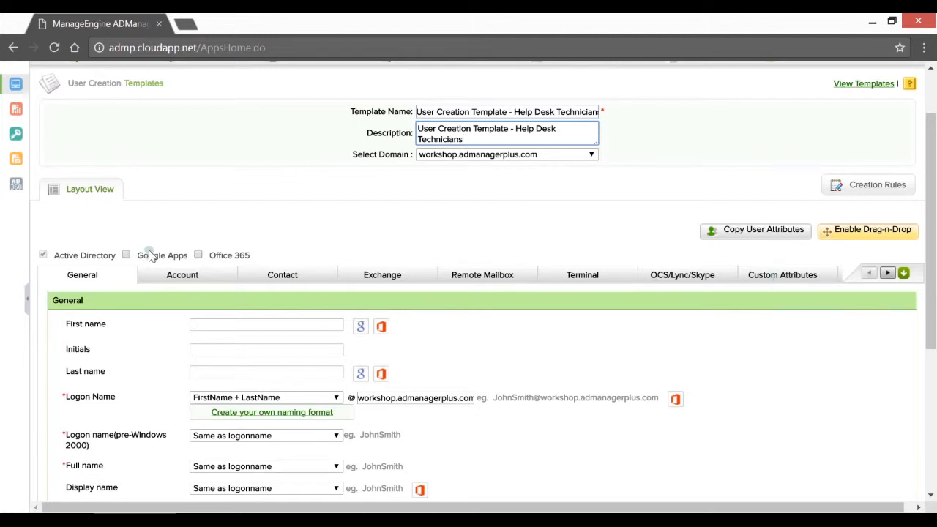
pyautogui.moveTo(244, 249)
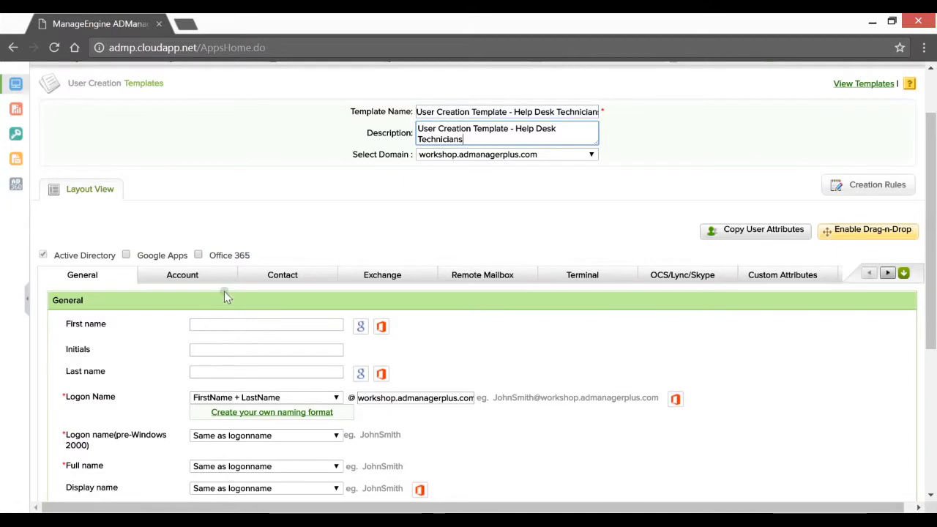
# Browse the Account, Contact, Exchange, Office 365 and Google Apps tabs, then return to General.
pyautogui.scroll(-3)
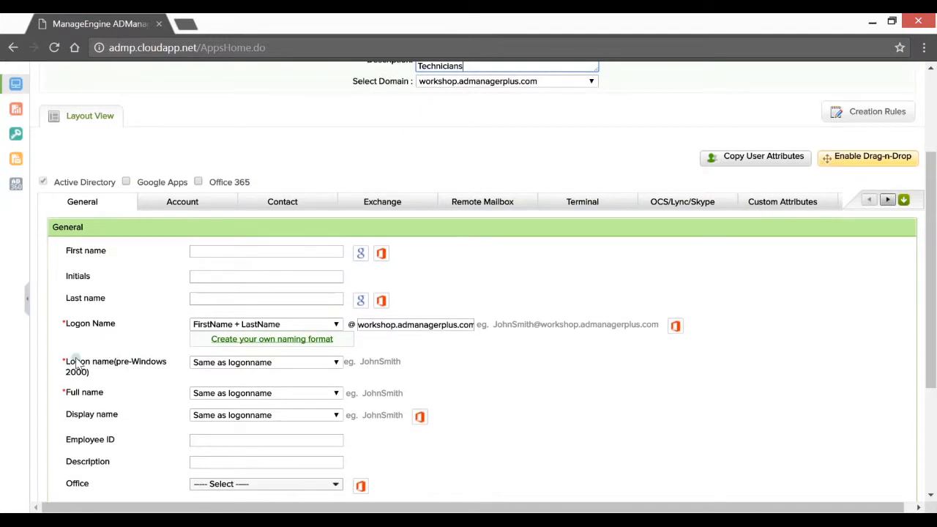
pyautogui.moveTo(95, 389)
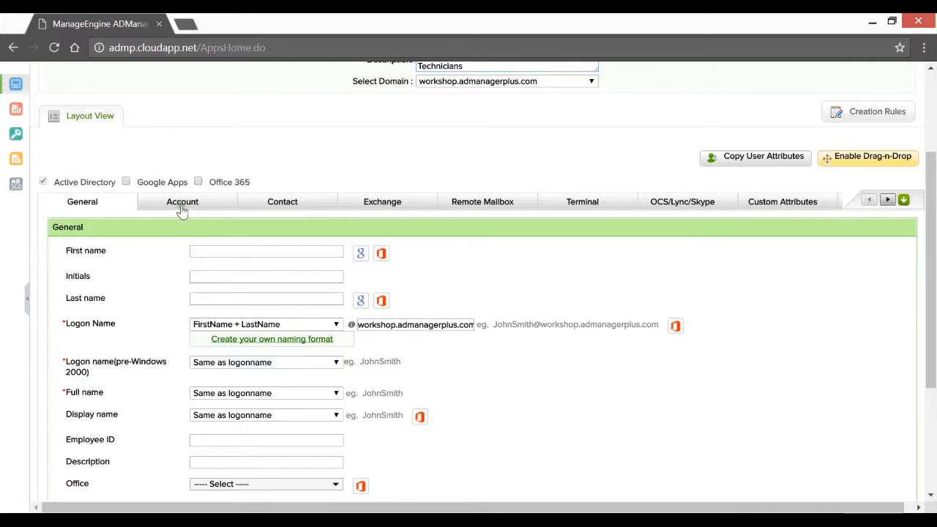
pyautogui.click(181, 201)
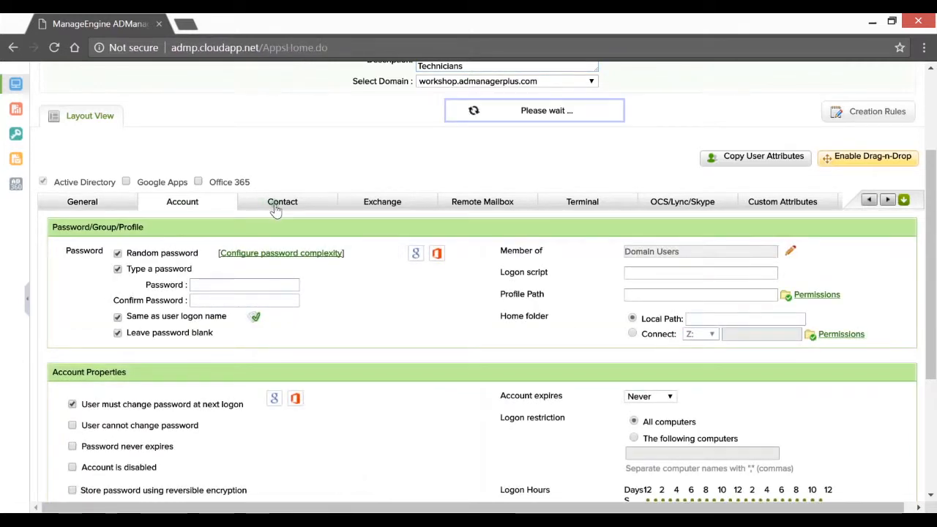
pyautogui.click(281, 201)
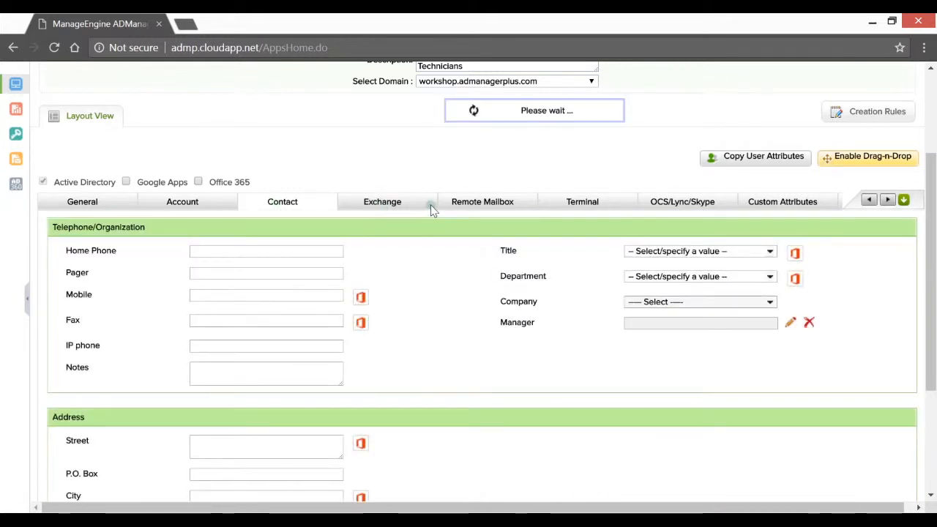
pyautogui.click(381, 201)
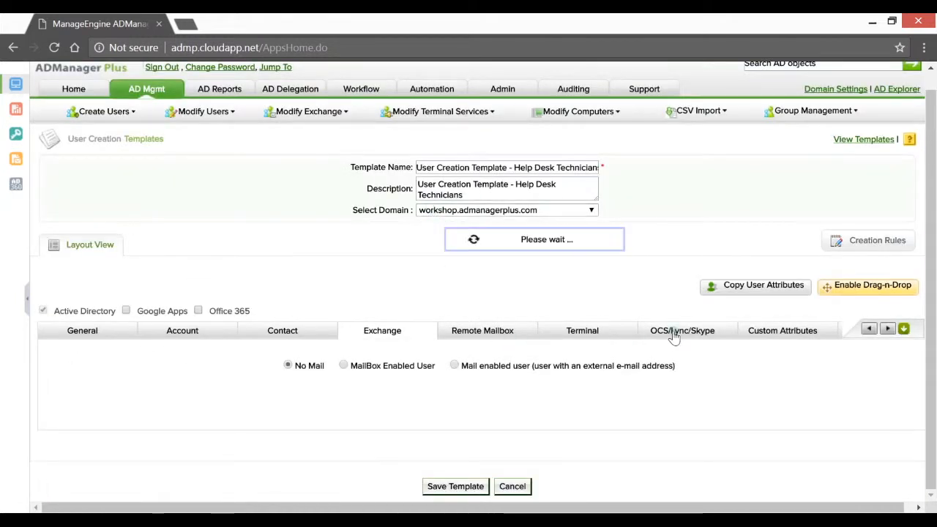
pyautogui.click(682, 330)
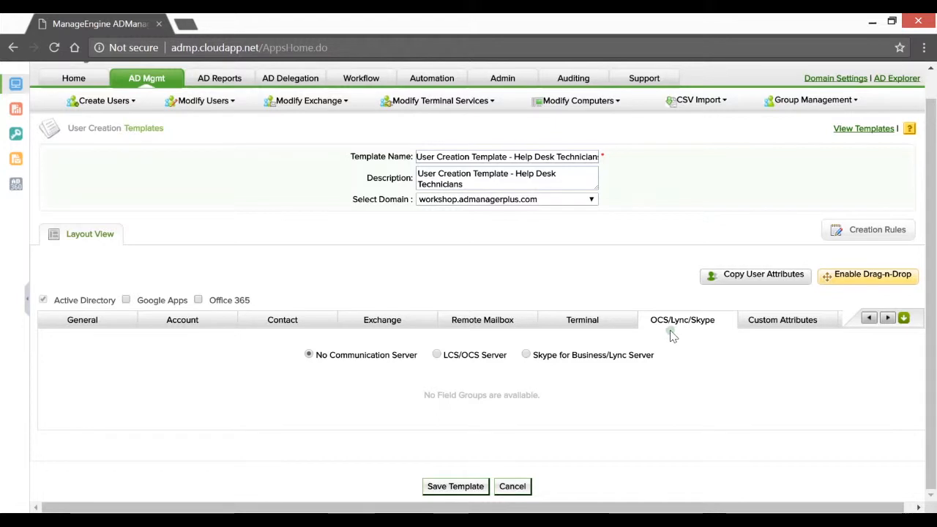
pyautogui.click(903, 318)
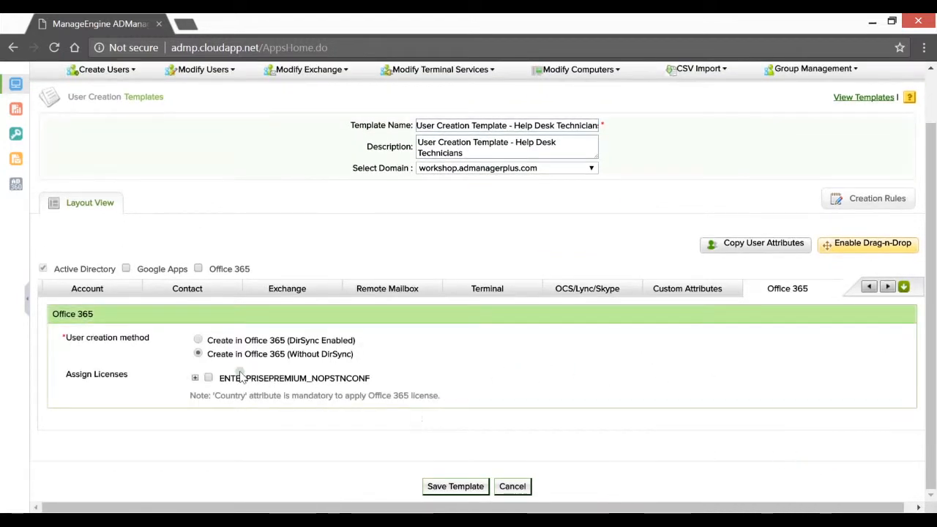
pyautogui.click(903, 286)
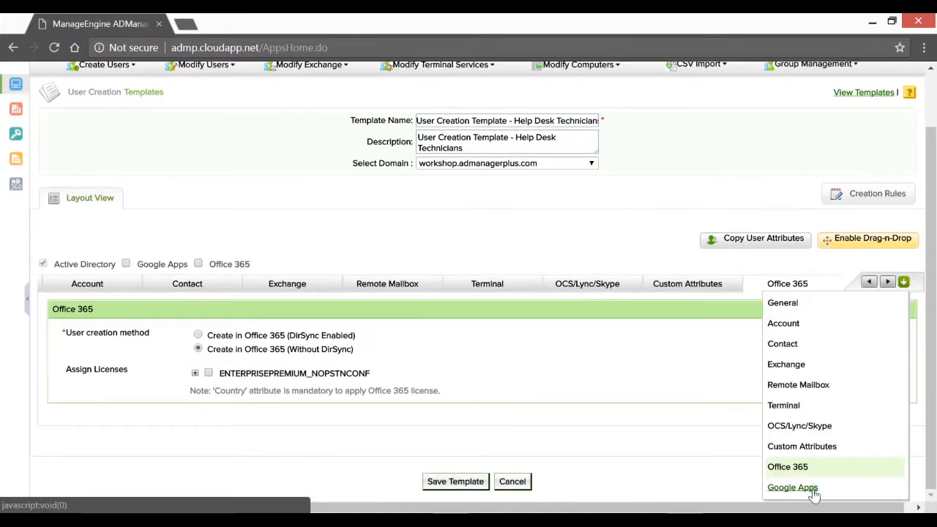
pyautogui.click(792, 486)
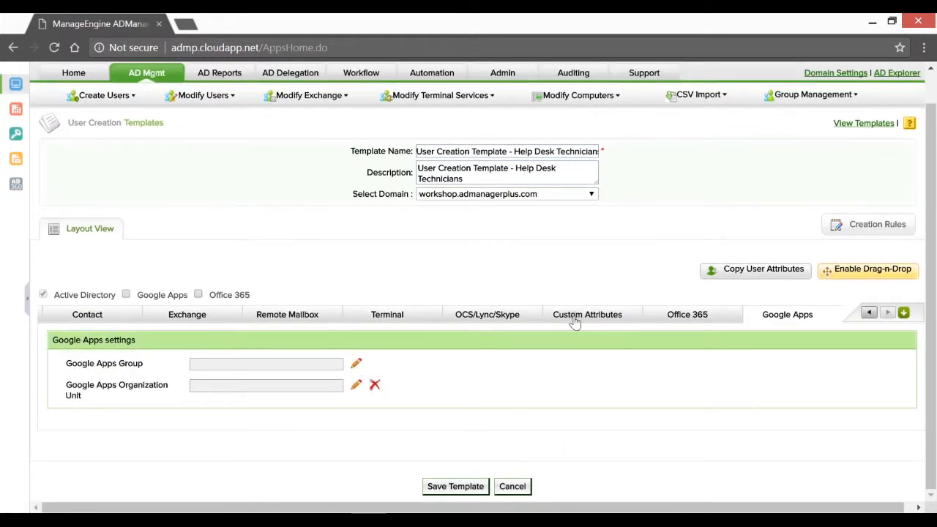
pyautogui.click(587, 314)
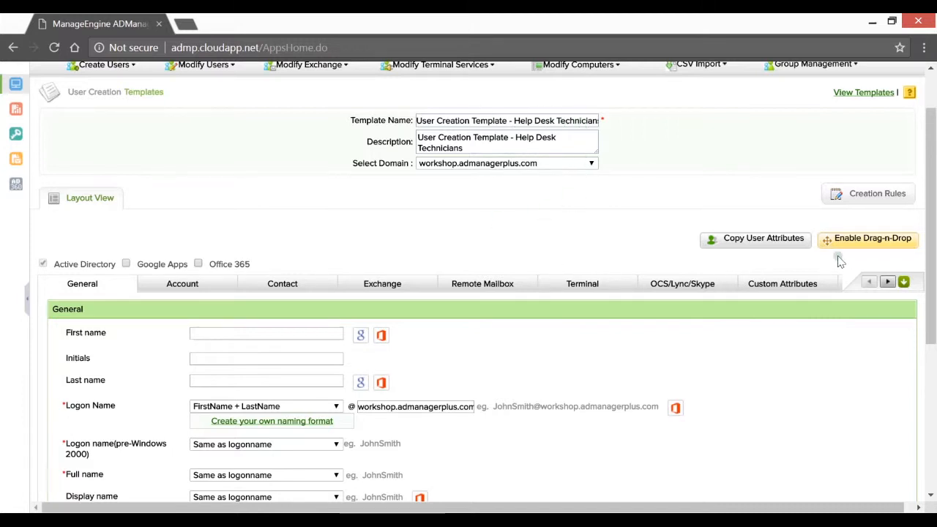
# Turn on drag-and-drop layout editing to show the Field Tray.
pyautogui.click(868, 238)
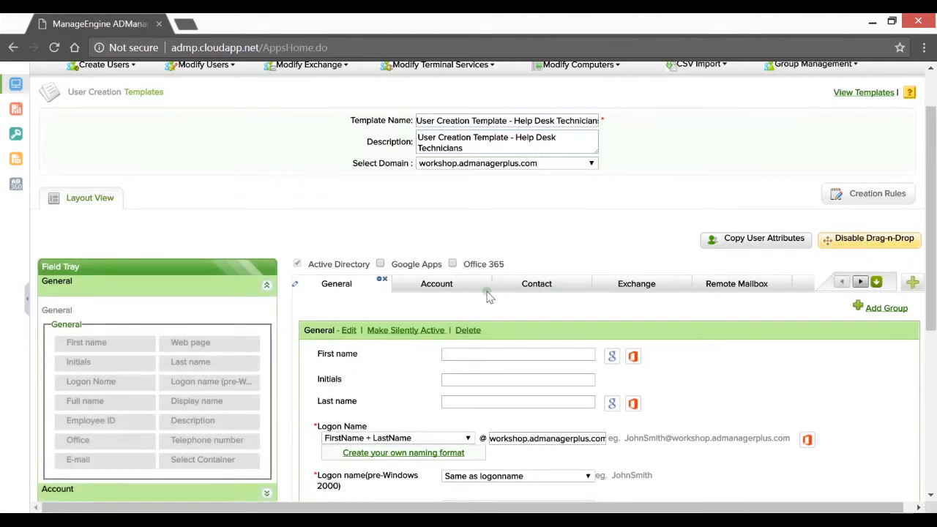
pyautogui.moveTo(421, 318)
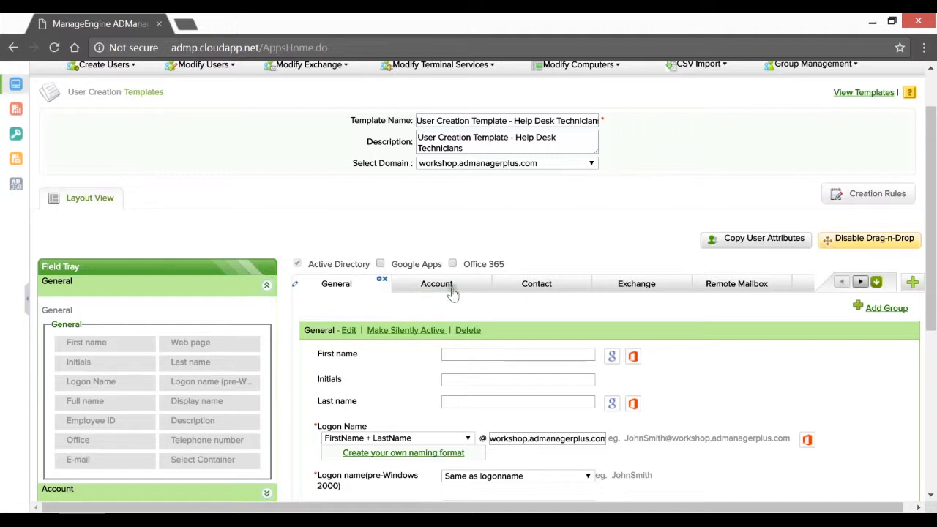
pyautogui.moveTo(635, 285)
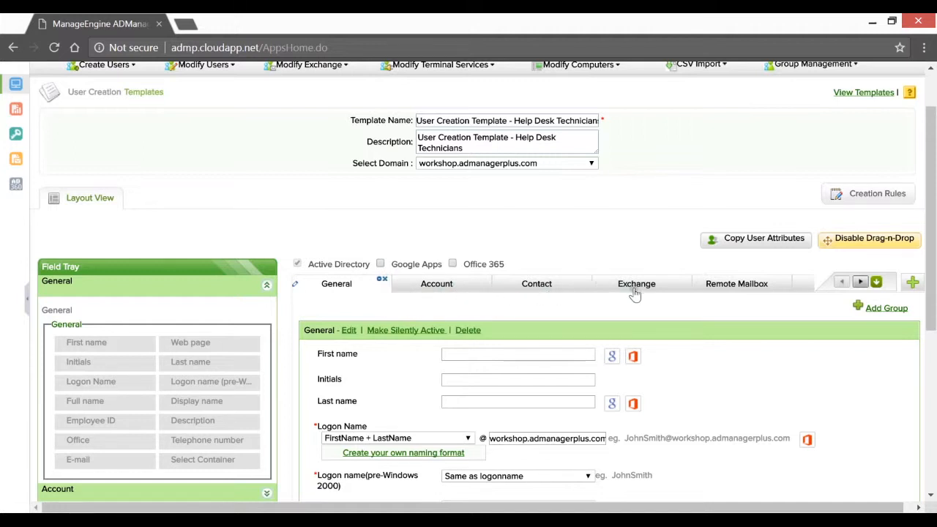
# Remove the unneeded tabs, including Google Apps, leaving General, Account and Contact.
pyautogui.click(636, 283)
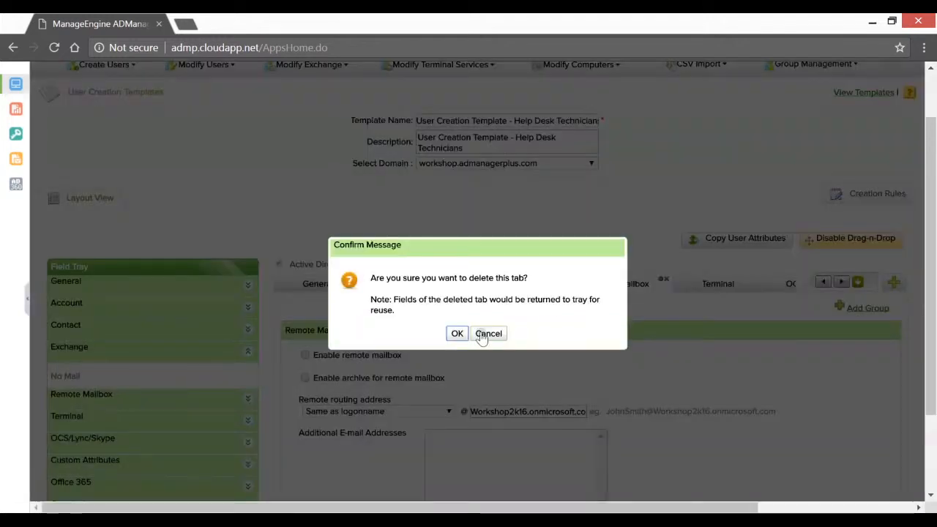
pyautogui.click(488, 333)
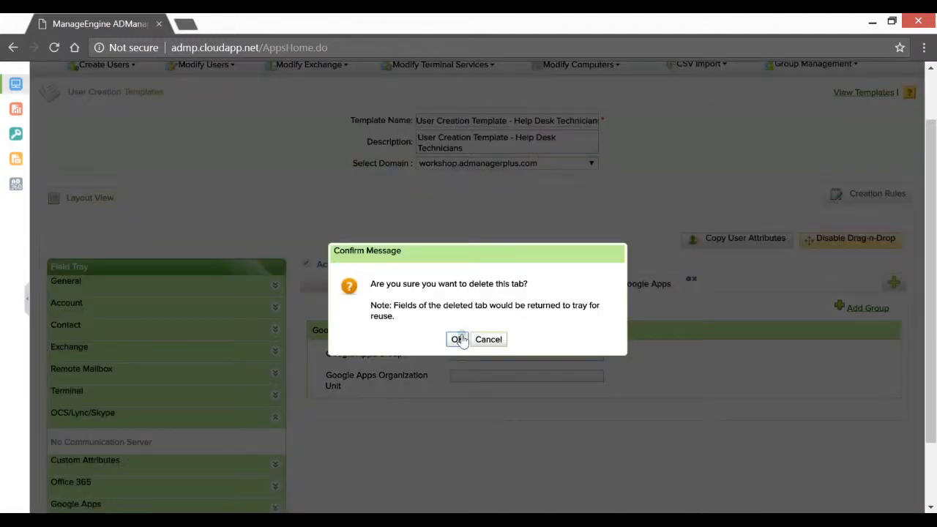
pyautogui.click(457, 339)
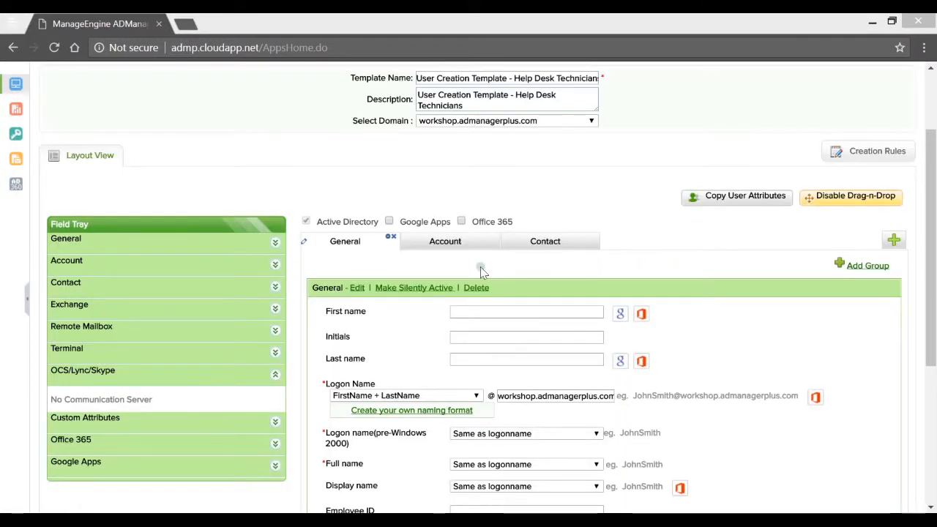
pyautogui.moveTo(331, 262)
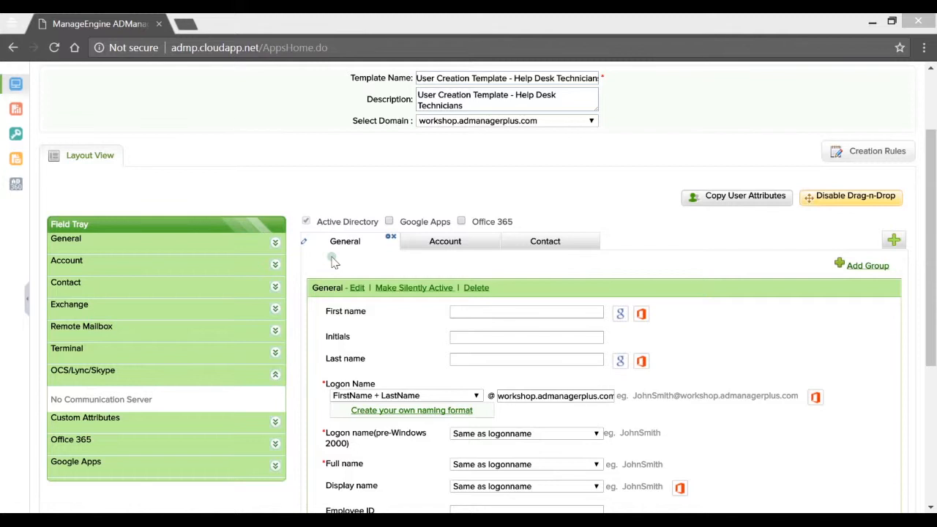
pyautogui.moveTo(668, 246)
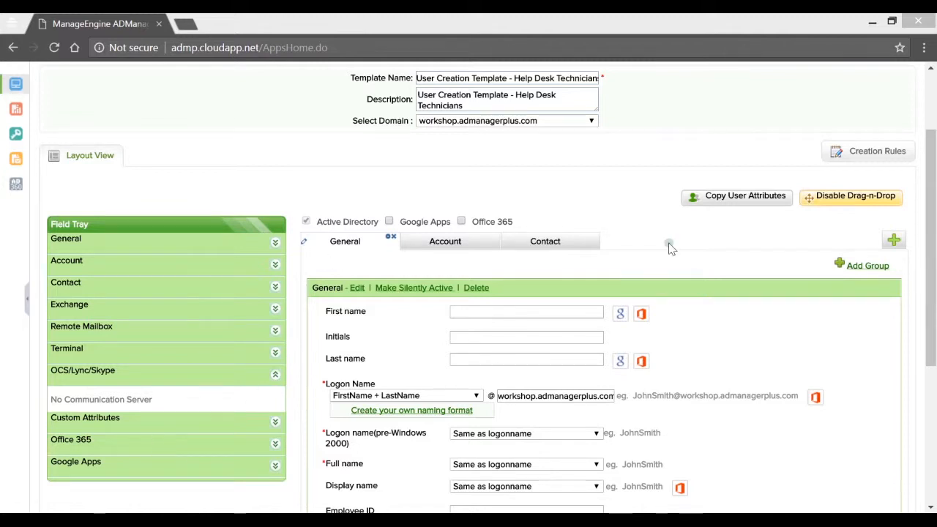
pyautogui.moveTo(577, 258)
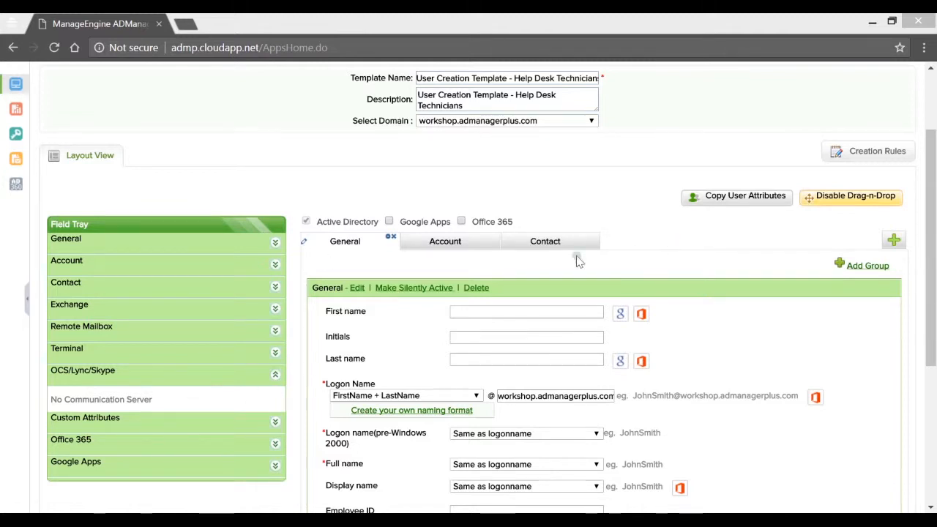
# Delete the Web page field from the template's General fields.
pyautogui.scroll(-3)
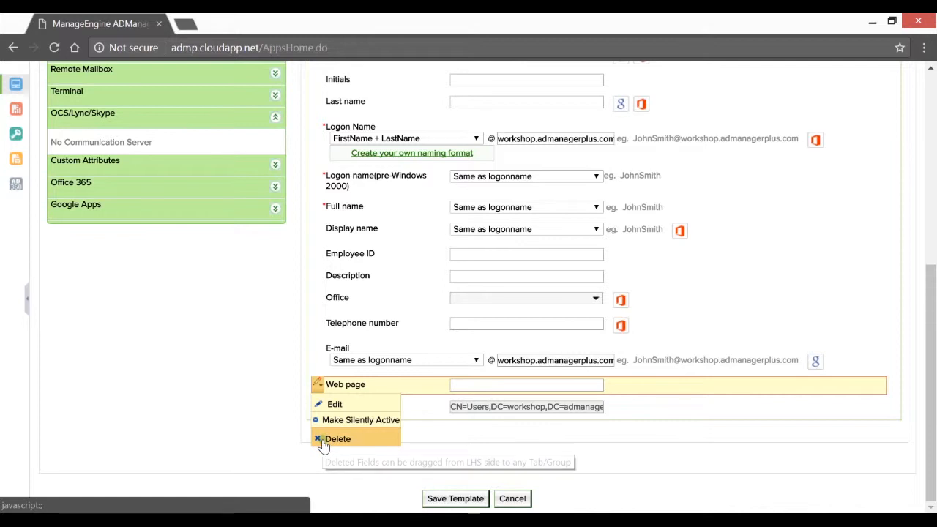
pyautogui.click(337, 438)
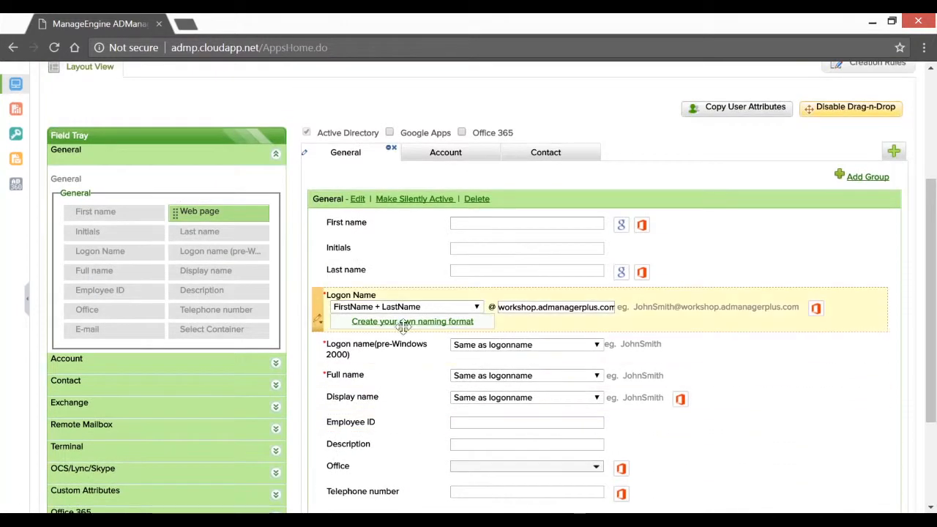
pyautogui.click(319, 325)
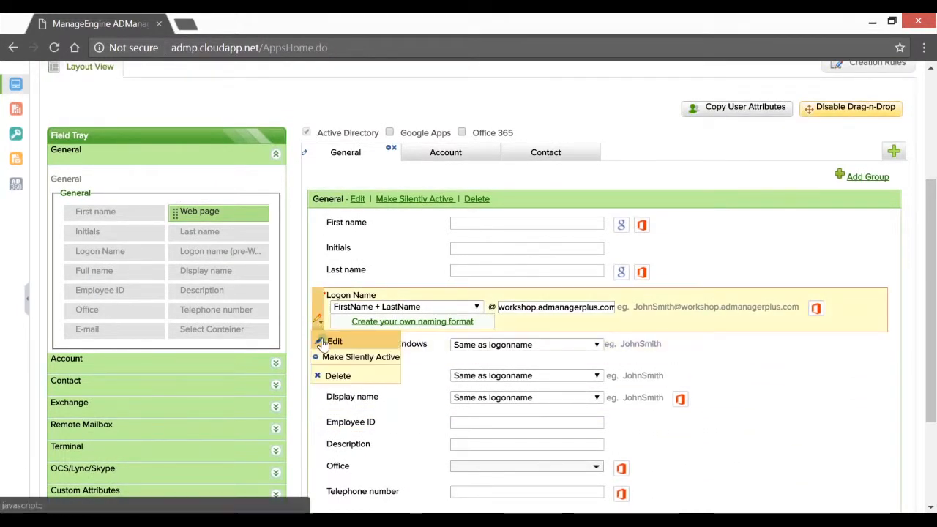
# Edit the Employee ID field to make it mandatory.
pyautogui.click(335, 341)
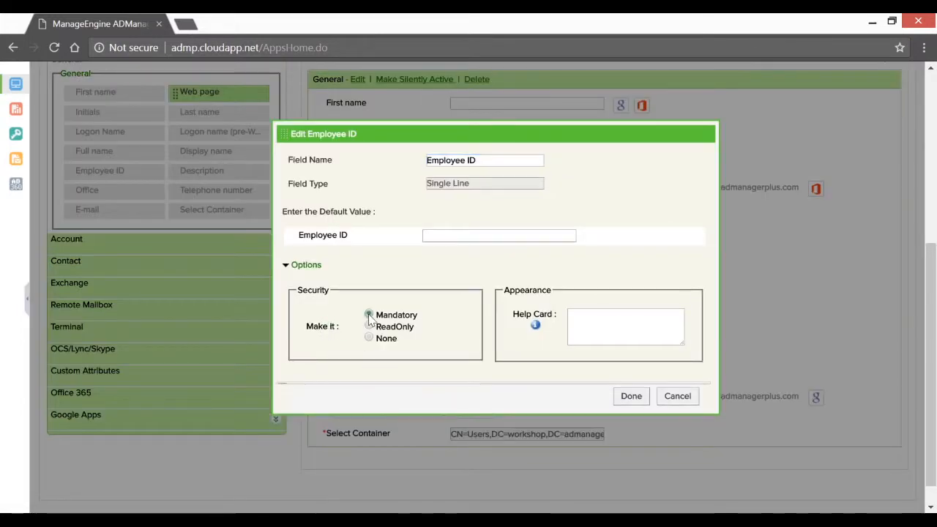
pyautogui.click(369, 315)
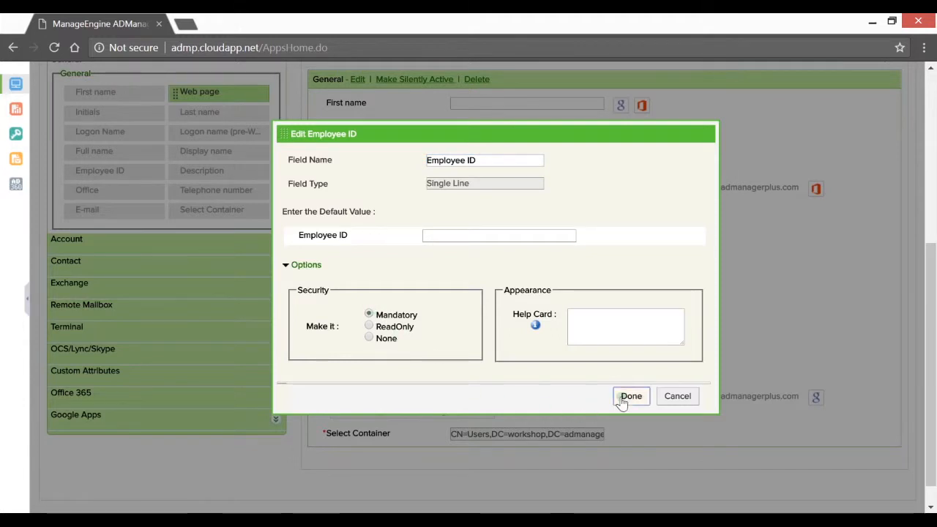
pyautogui.click(631, 395)
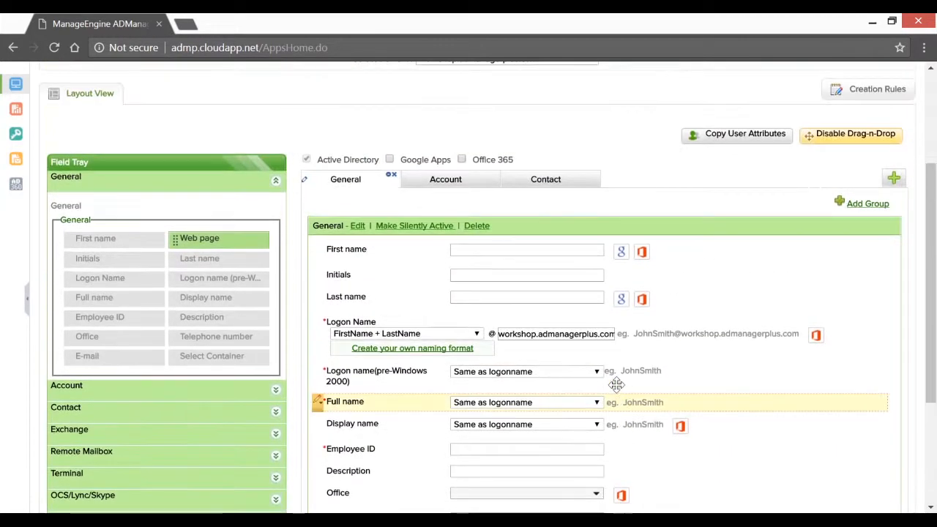
pyautogui.click(445, 180)
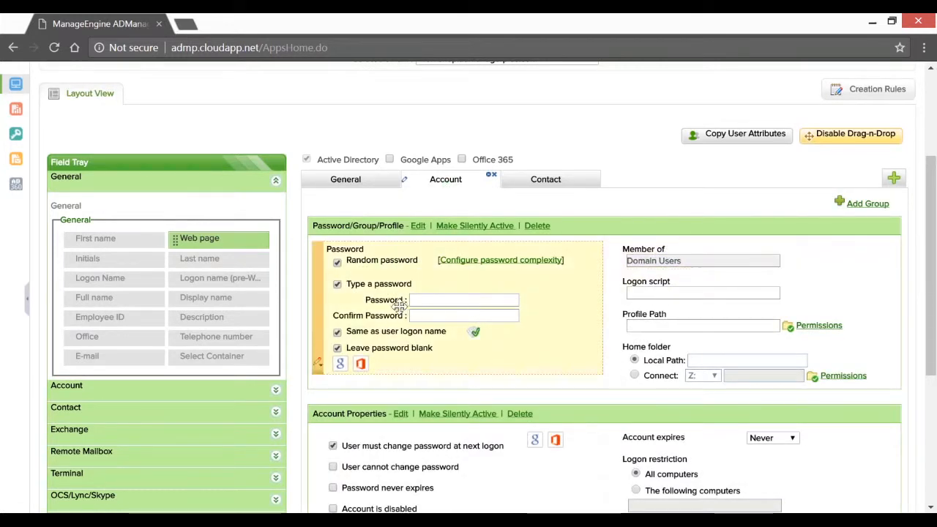
# Restrict the template's password options to Random password only.
pyautogui.click(417, 225)
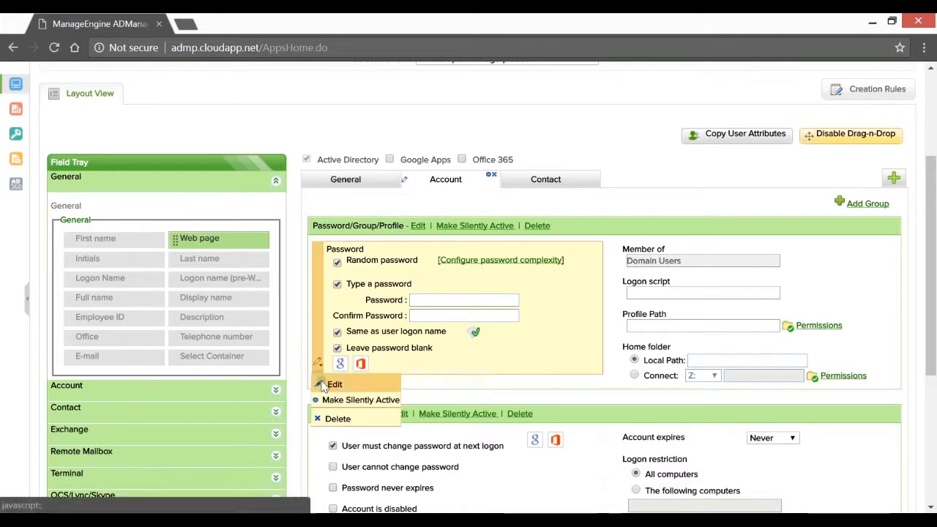
pyautogui.click(334, 383)
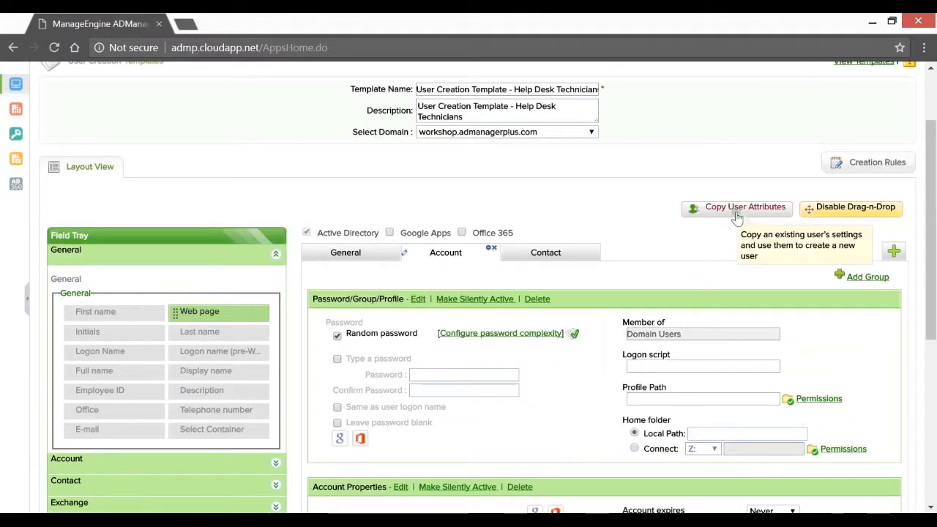
pyautogui.scroll(-3)
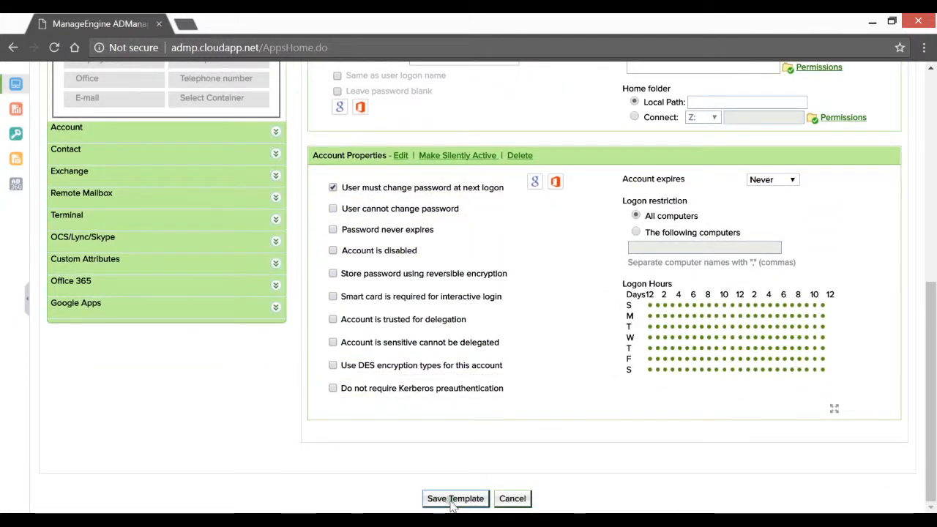
# Save the Help Desk Technicians template so it appears in the templates list.
pyautogui.click(454, 498)
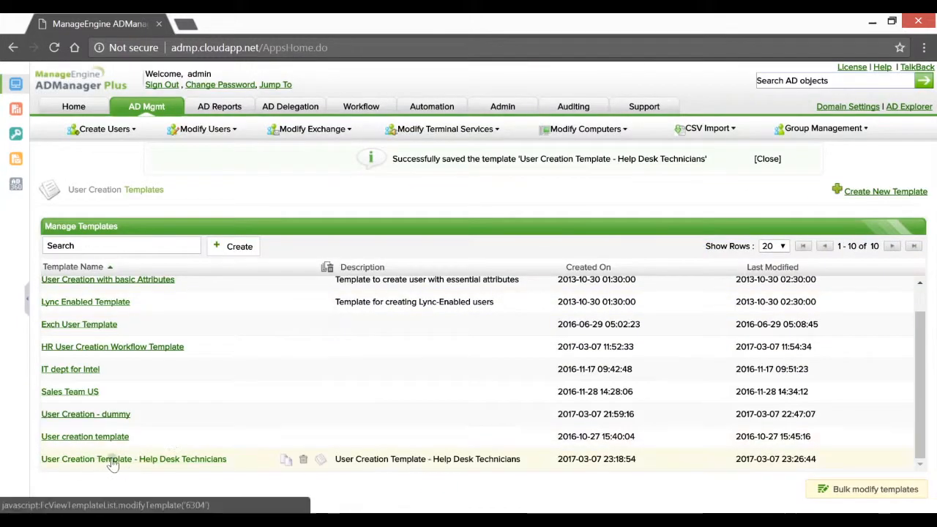
pyautogui.moveTo(287, 461)
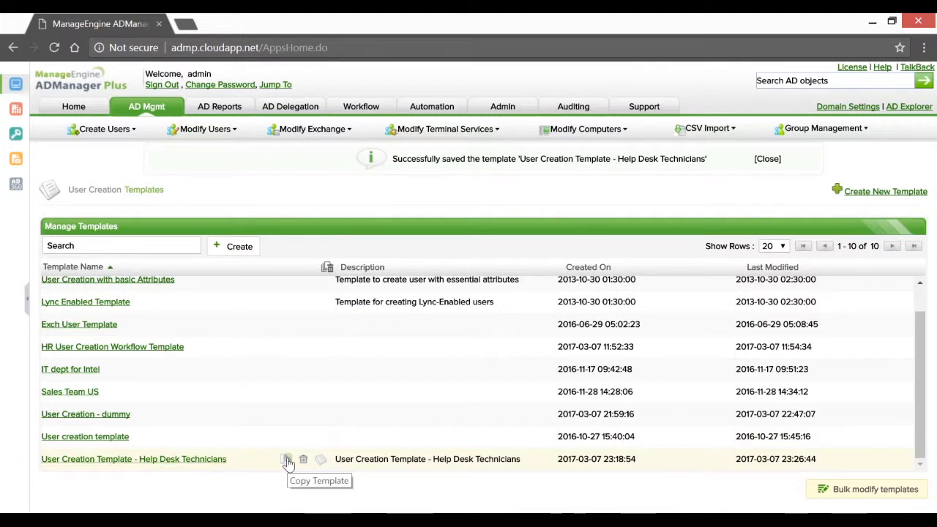
pyautogui.moveTo(321, 459)
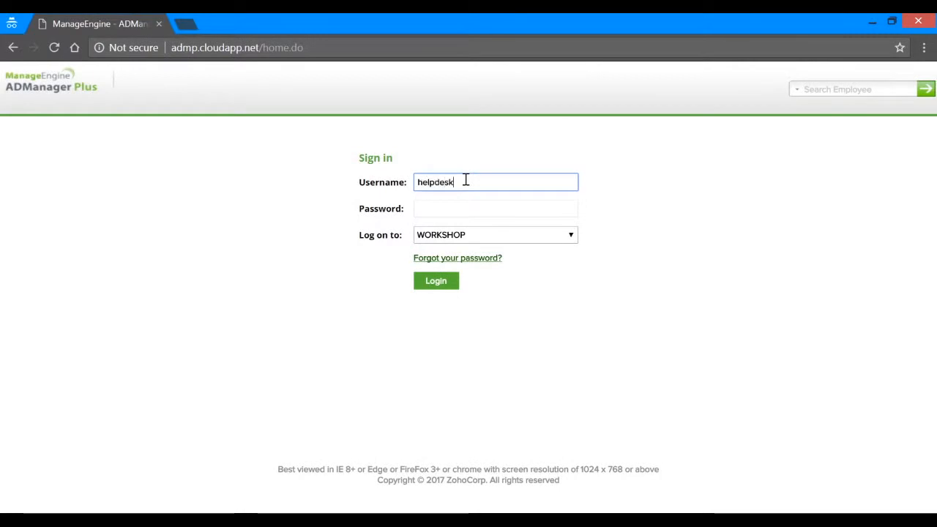
# Log in as the help desk technician and go to CSV Import's Create Users.
pyautogui.write('password')
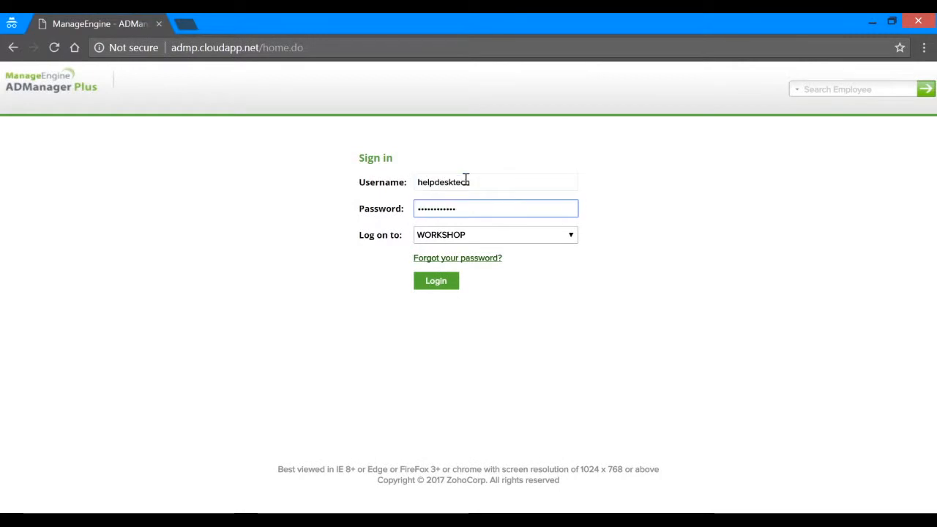
pyautogui.click(435, 280)
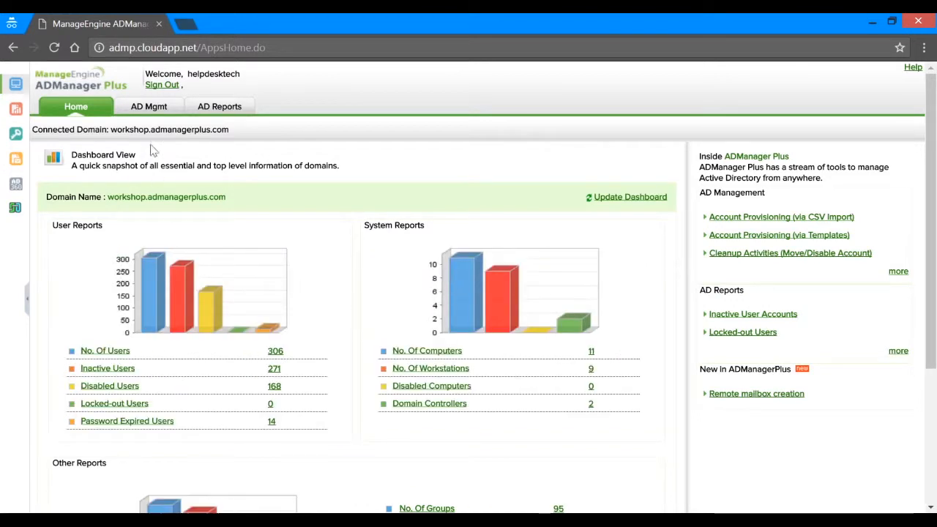
pyautogui.click(149, 106)
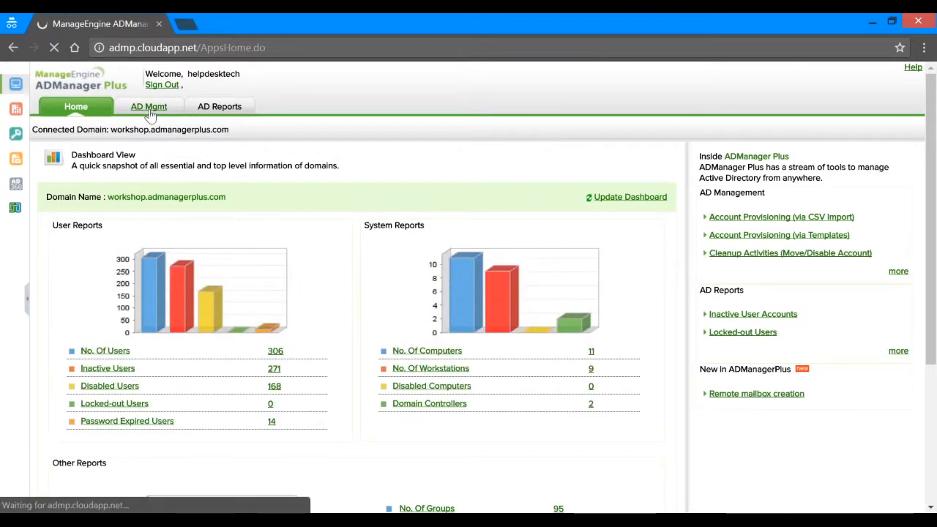
pyautogui.click(148, 107)
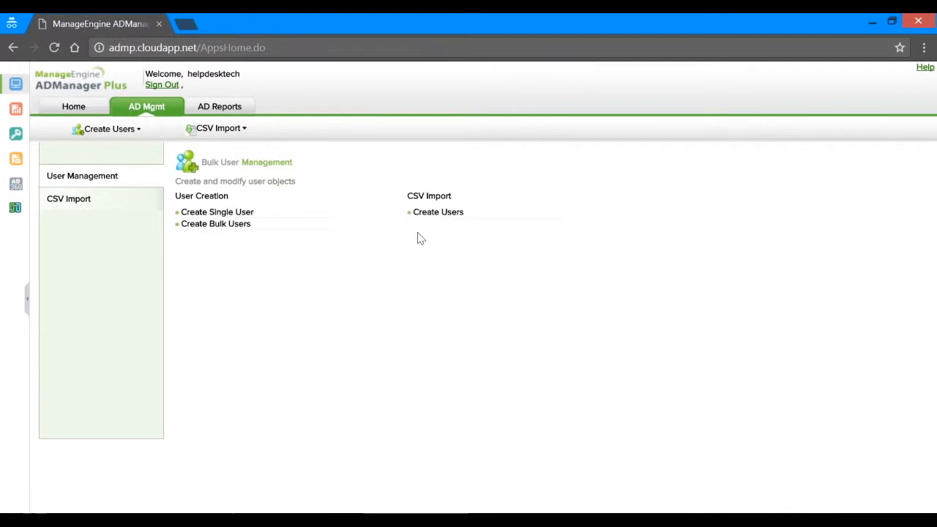
pyautogui.click(437, 212)
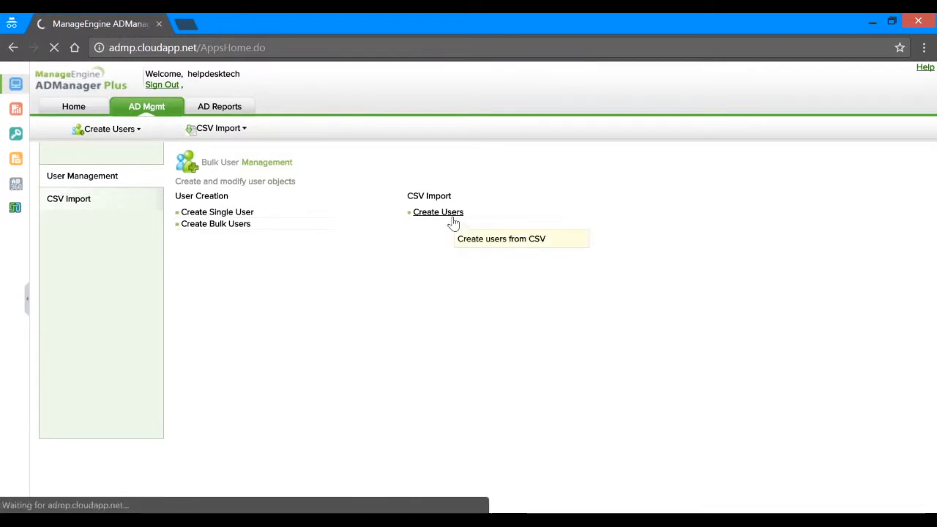
# Review the supported CSV header attribute table, then return to the bulk user creation page.
pyautogui.click(438, 212)
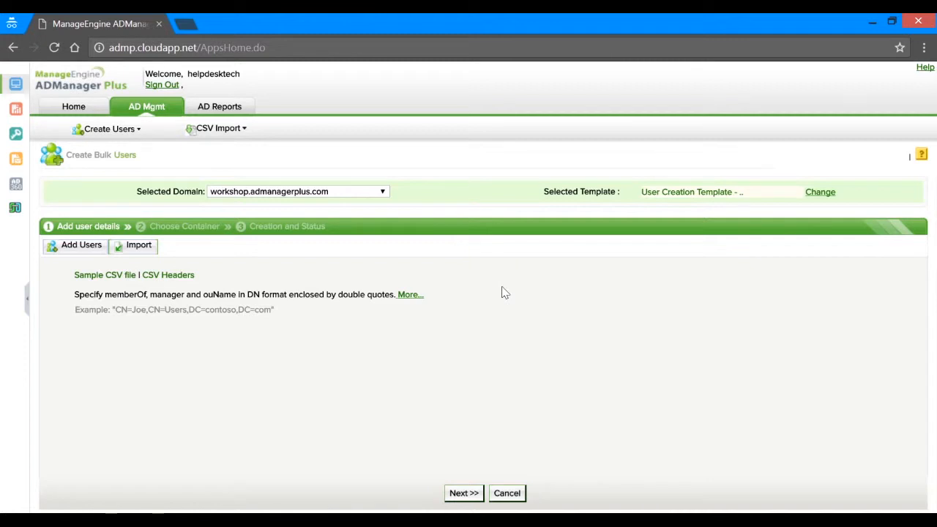
pyautogui.moveTo(142, 323)
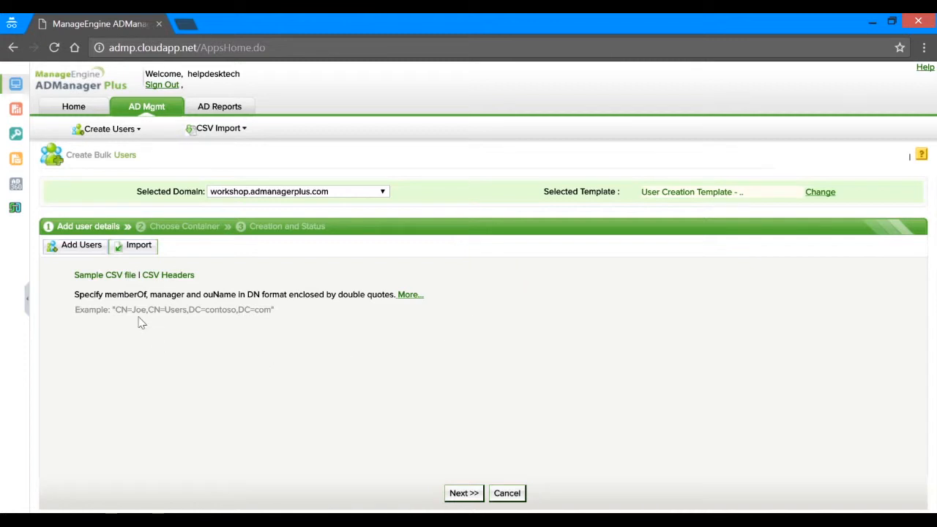
pyautogui.moveTo(105, 274)
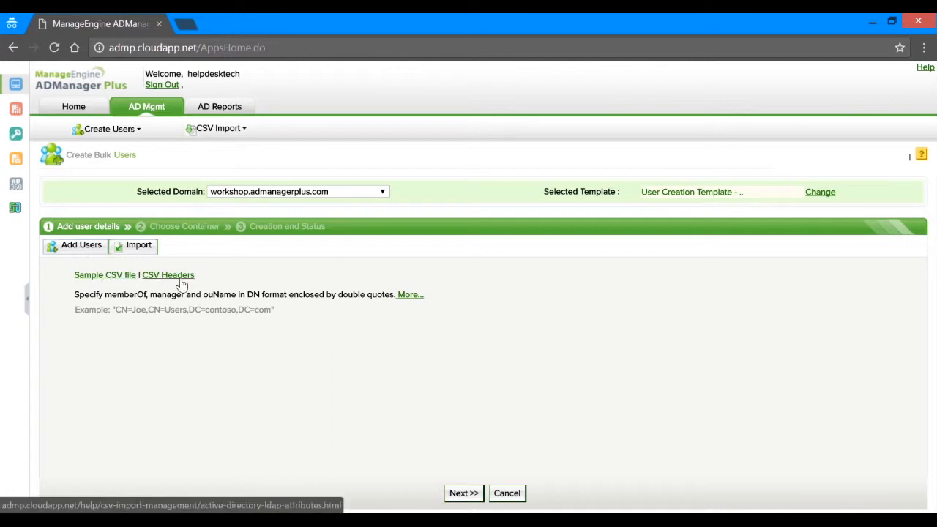
pyautogui.click(167, 275)
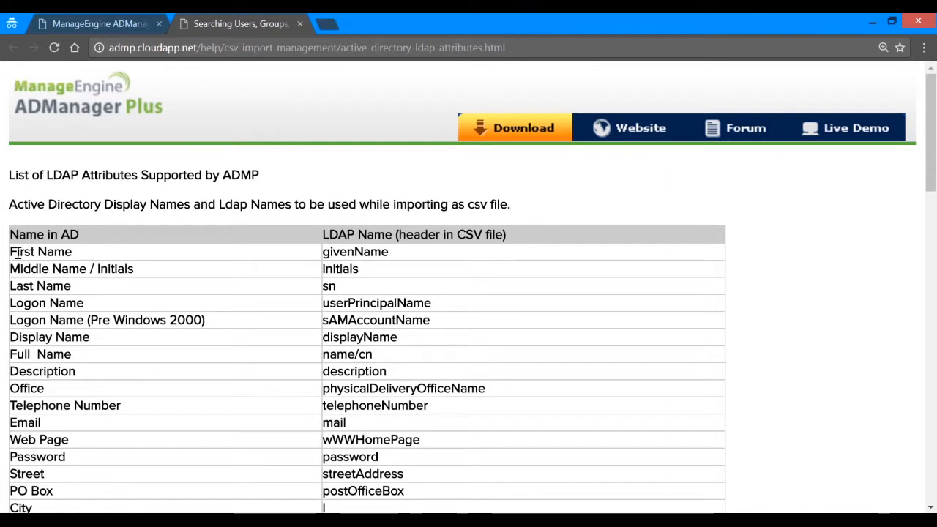
pyautogui.scroll(-3)
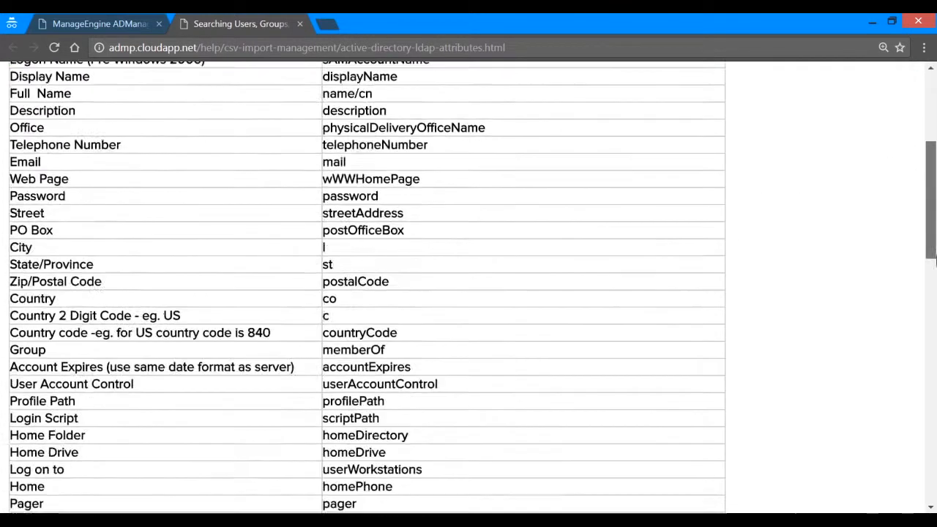
pyautogui.scroll(-3)
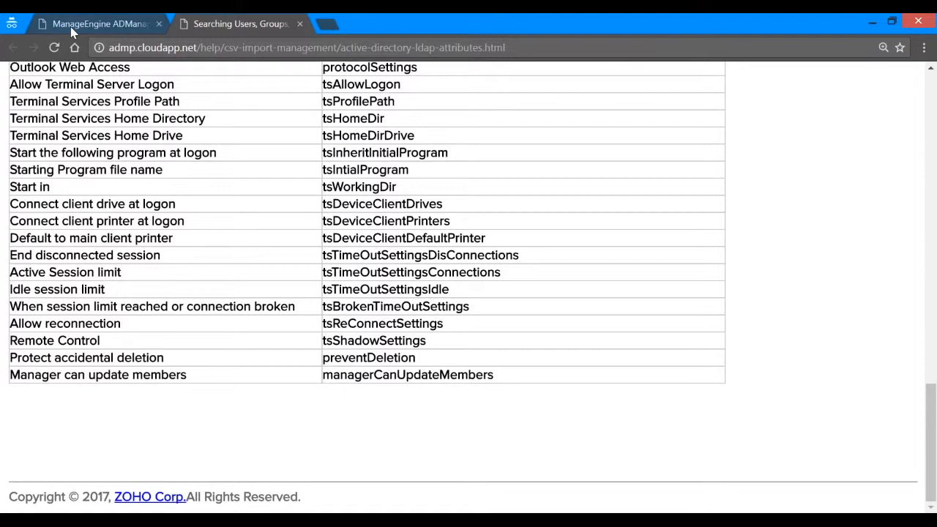
pyautogui.click(99, 23)
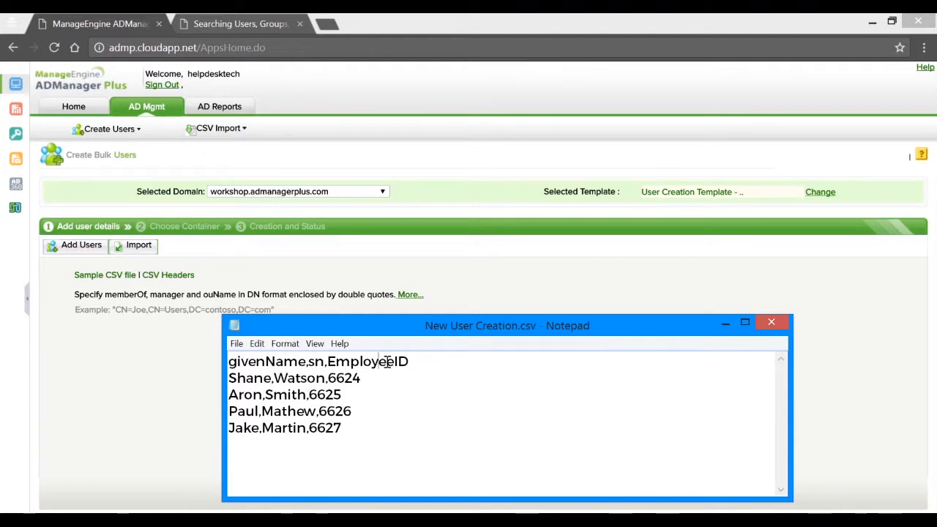
pyautogui.moveTo(727, 345)
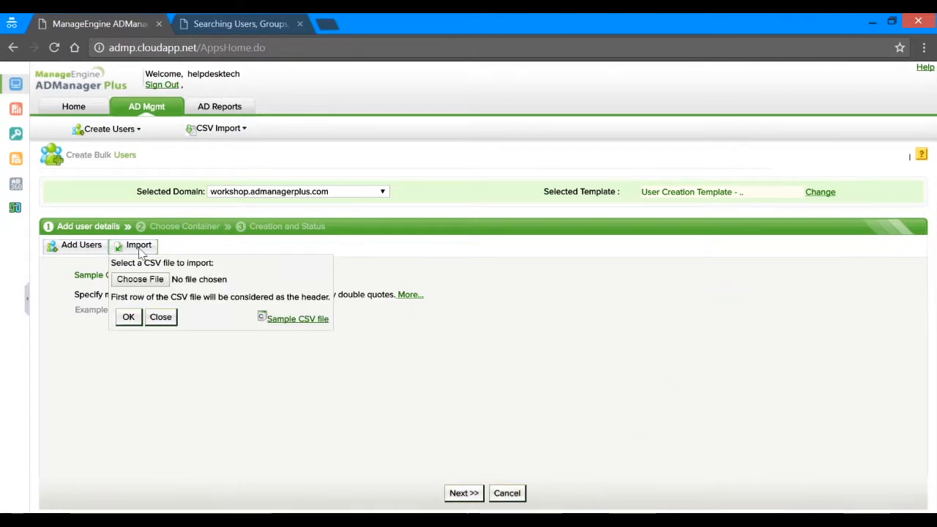
# Import New Users Creation.csv, listing Jake Martin, Paul Mathew, Aron Smith and Shane Watson.
pyautogui.click(140, 278)
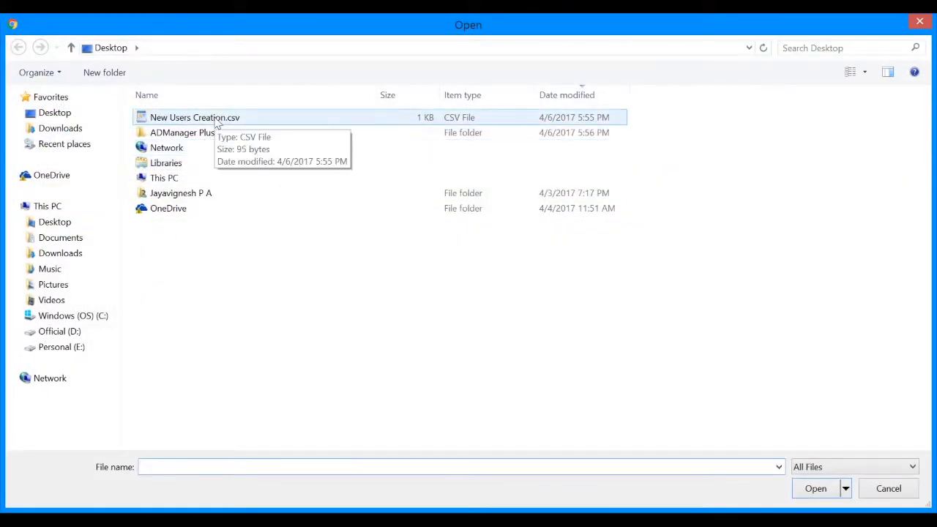
pyautogui.click(815, 488)
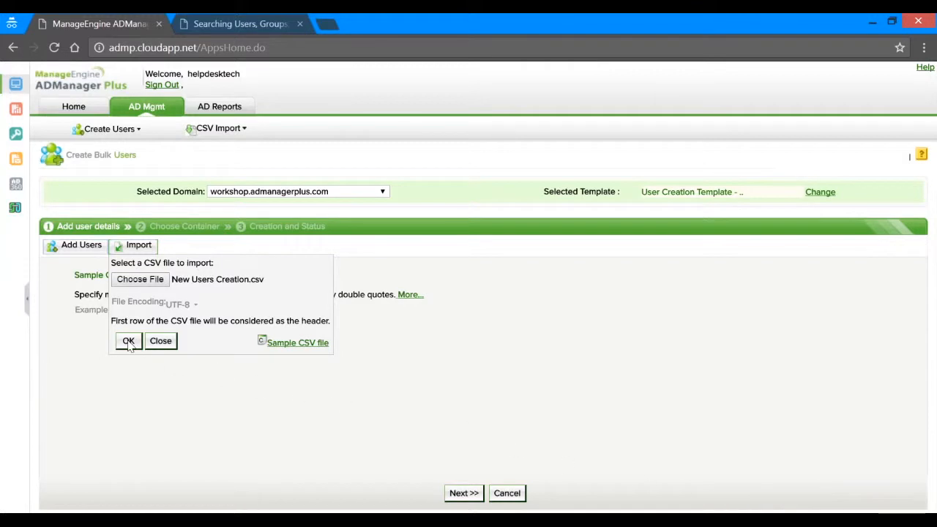
pyautogui.click(127, 340)
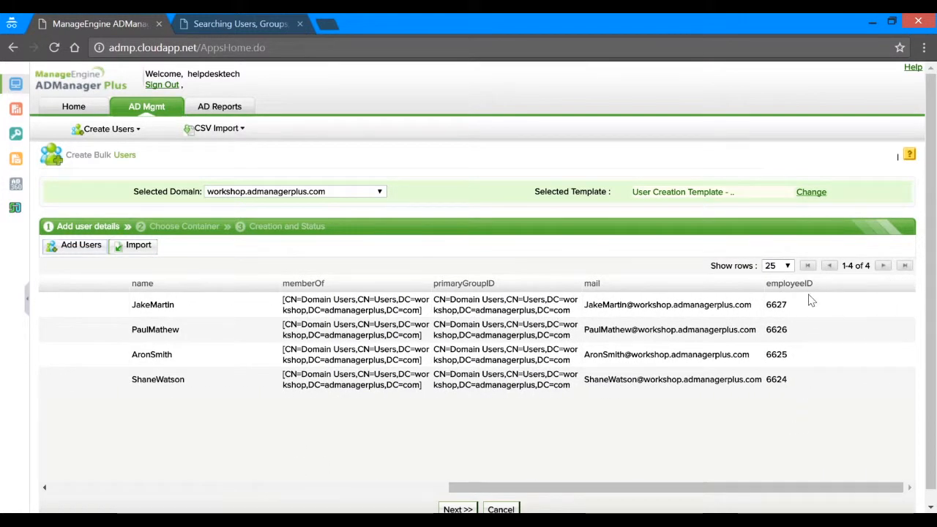
# Advance to the Choose Container step and create the four users in the Users container.
pyautogui.scroll(-3)
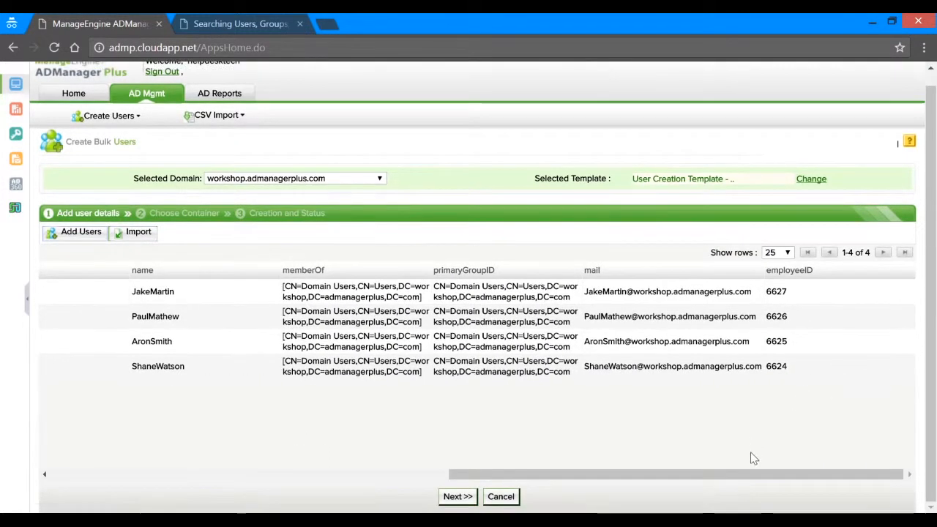
pyautogui.click(456, 496)
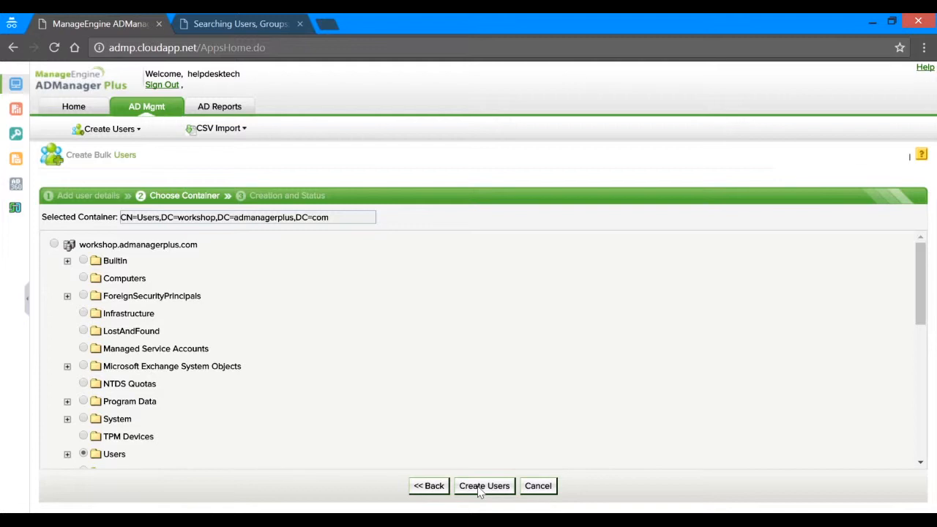
pyautogui.click(484, 485)
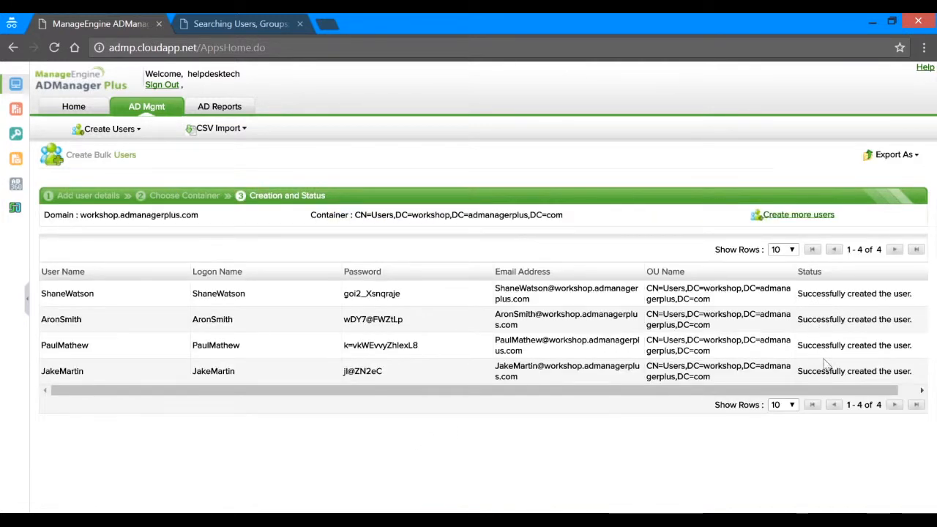
pyautogui.moveTo(416, 307)
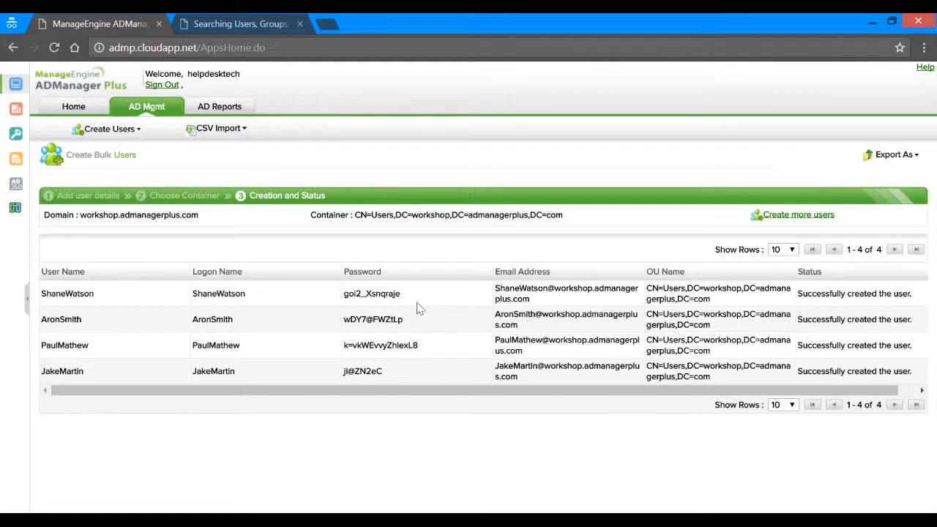